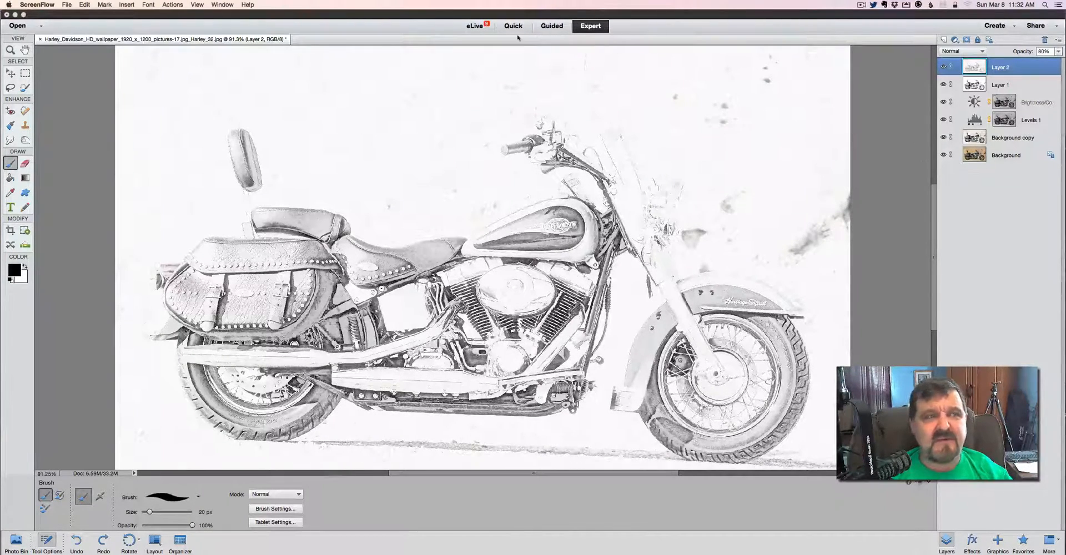
Revert the image via Edit > Revert, restoring the original colour motorcycle photo
click(130, 4)
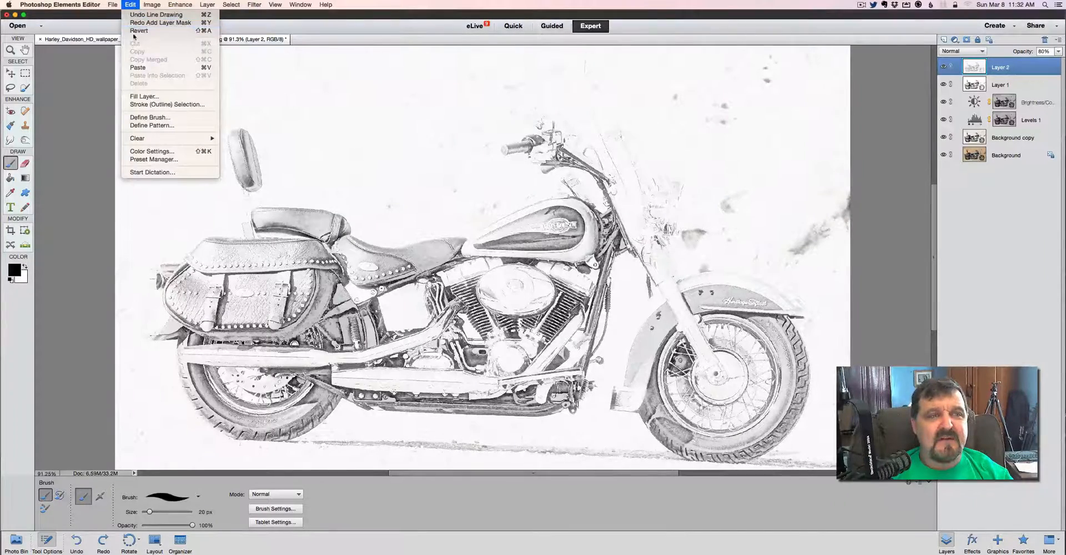
click(138, 32)
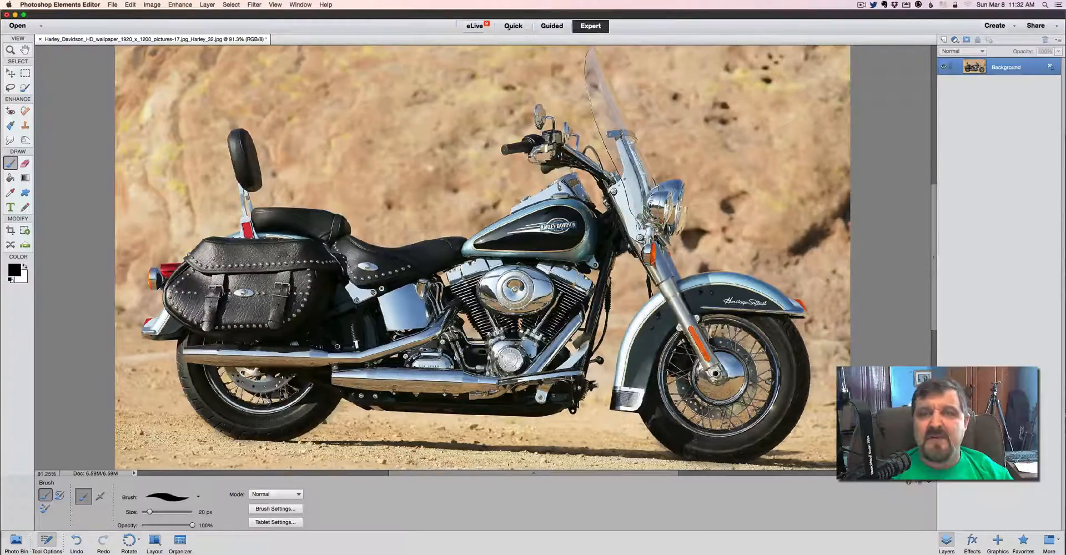
Apply the Guided High Key effect with the Color preset and two rounds of diffuse glow, then commit it
click(552, 25)
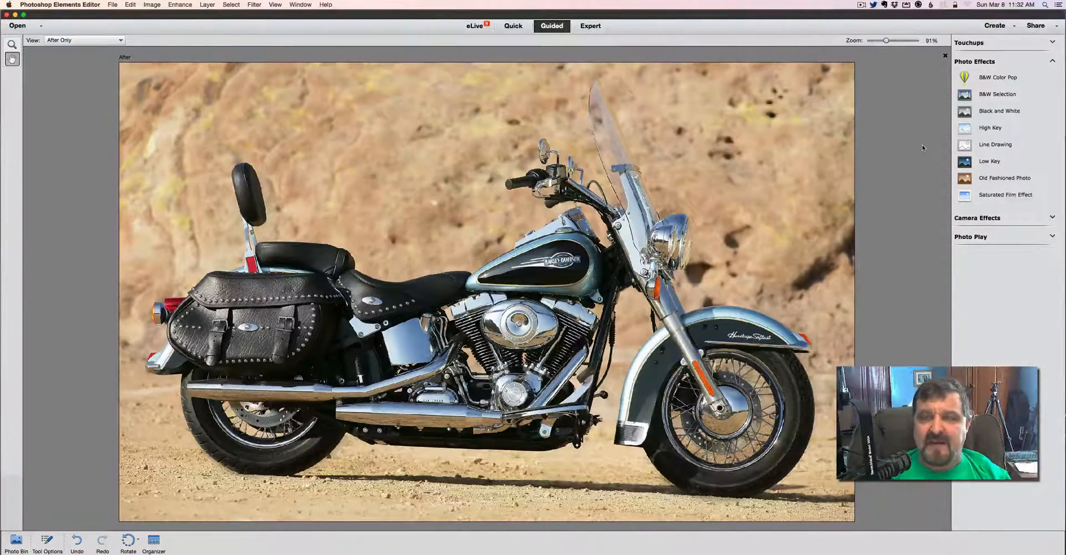
click(989, 128)
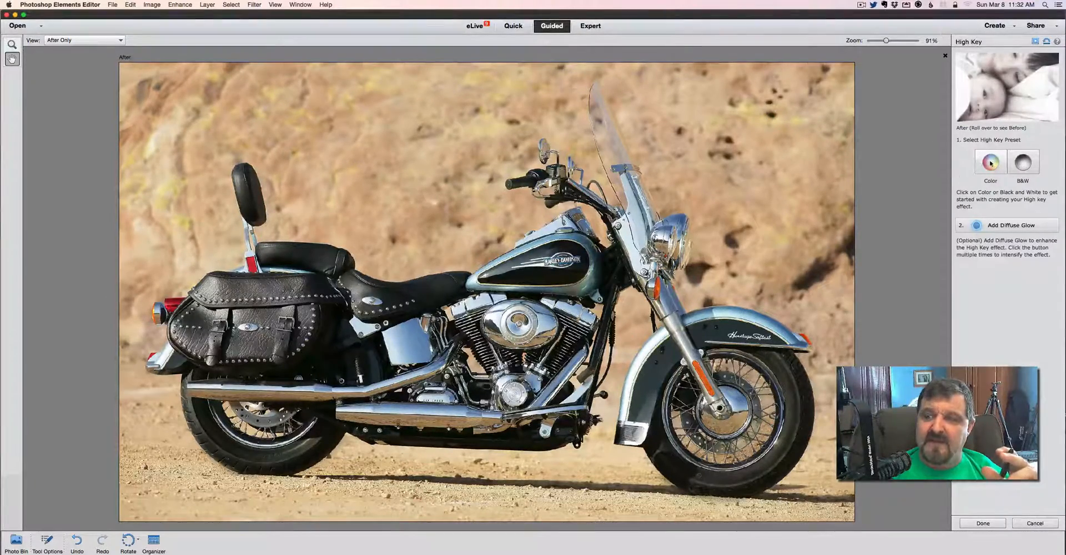
click(989, 163)
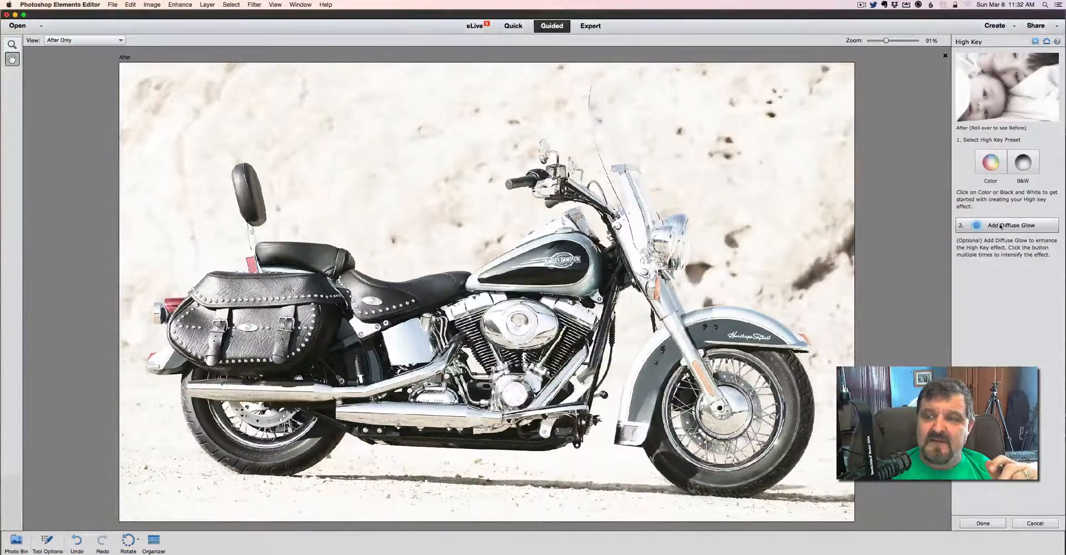
click(1010, 225)
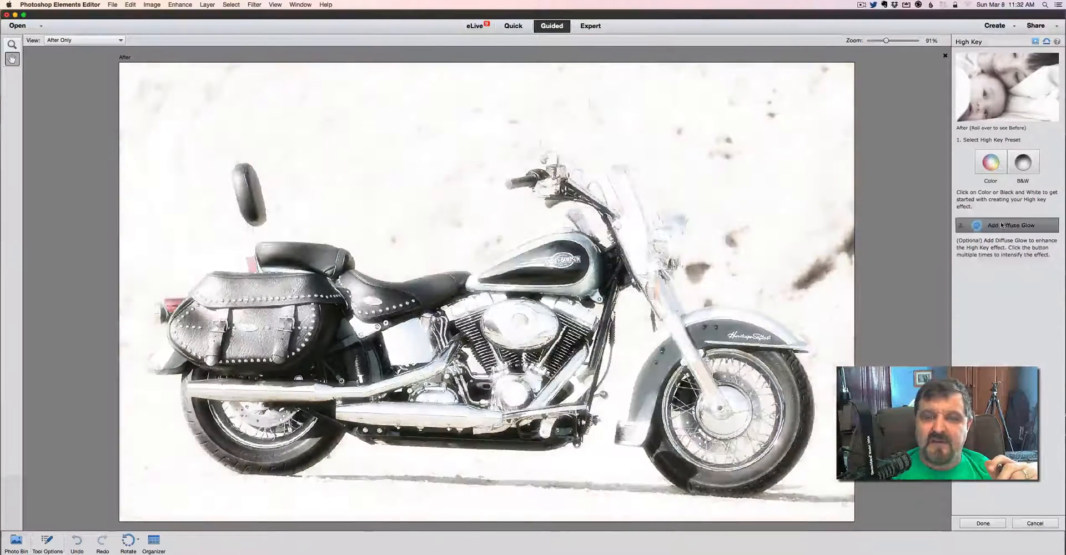
click(1010, 226)
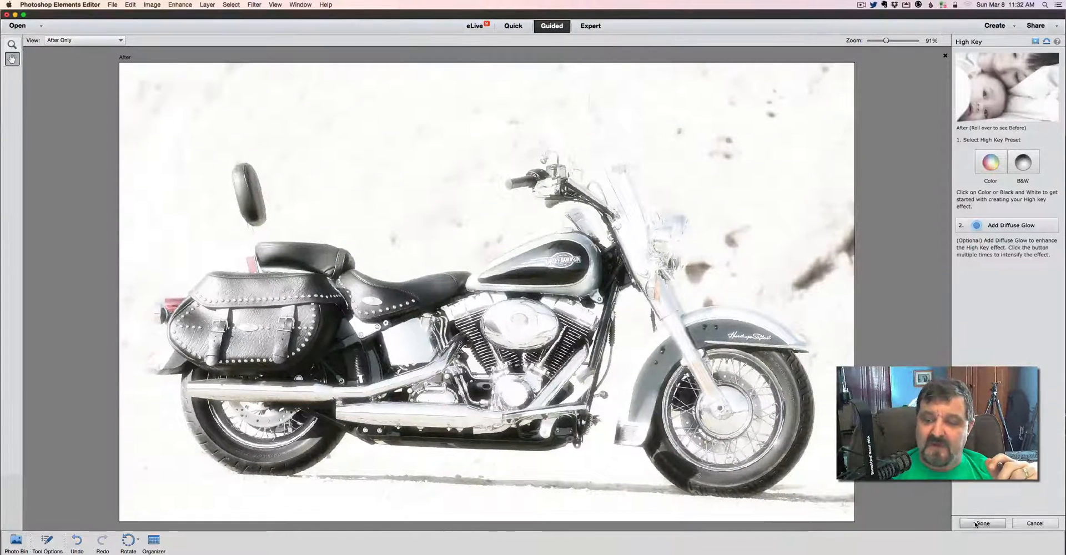
click(980, 523)
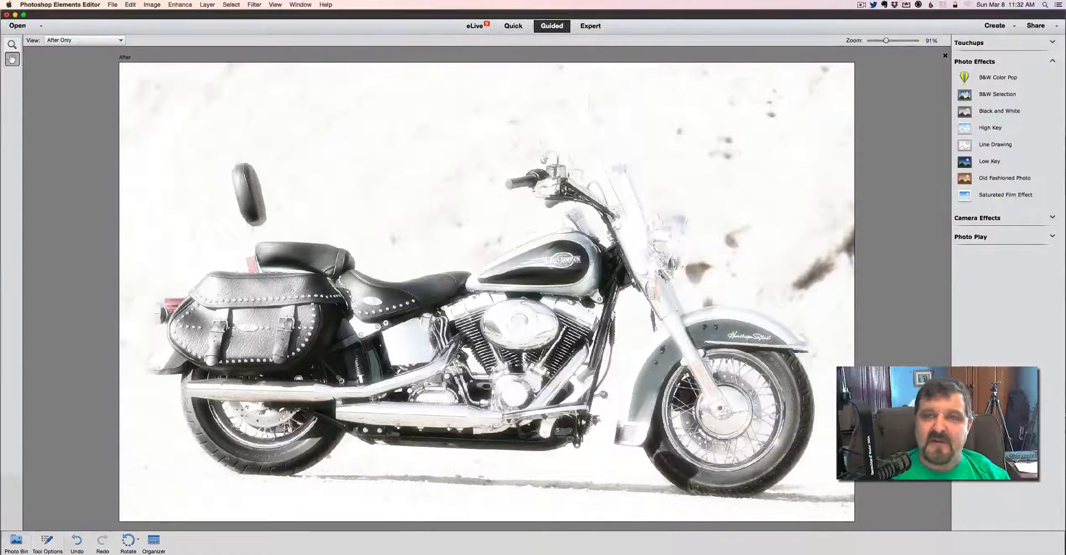
Apply the Line Drawing pencil sketch, restore some colour via layer opacity, darken lines with Levels three times, and commit
click(995, 144)
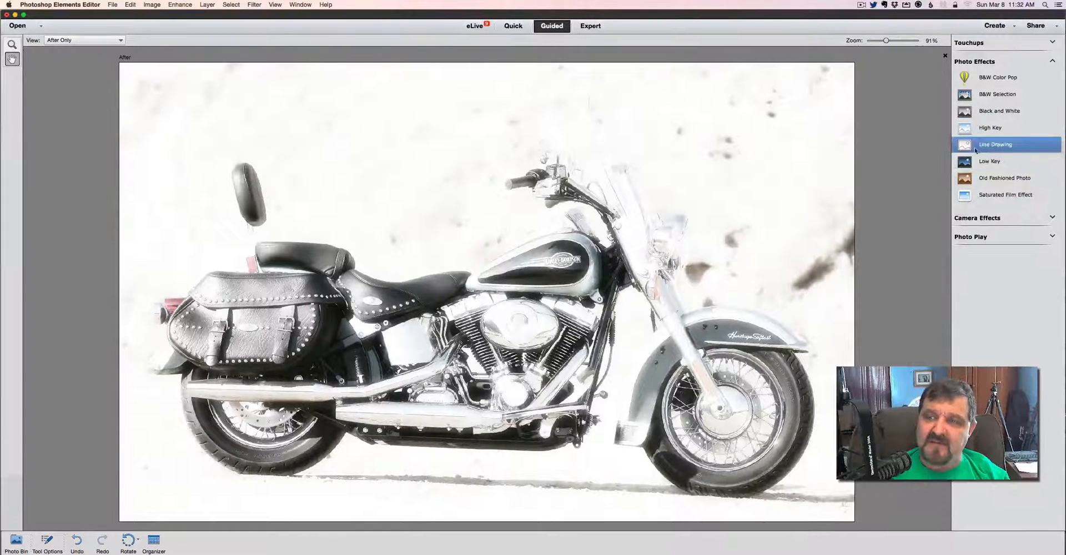
click(995, 144)
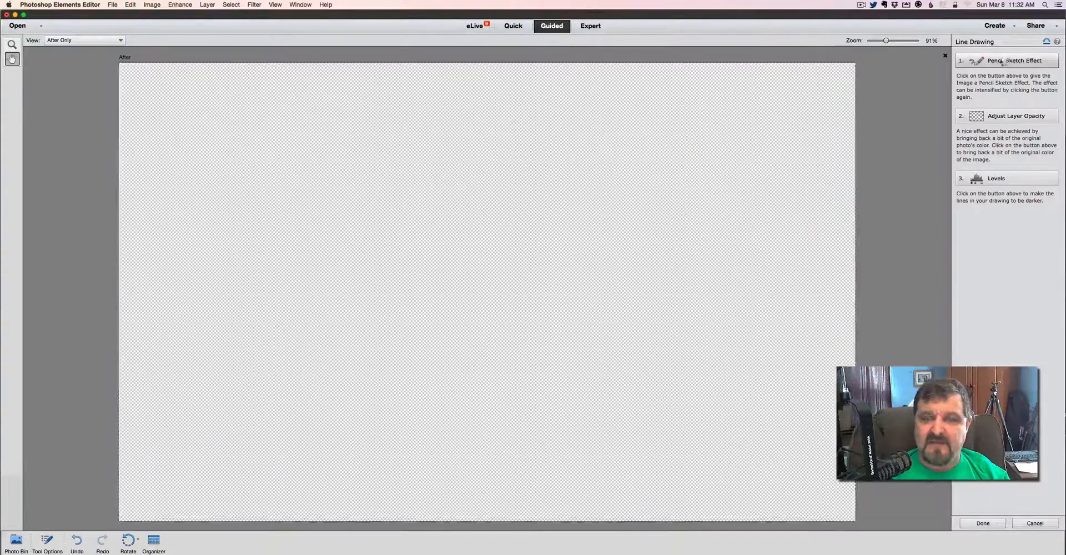
click(1015, 60)
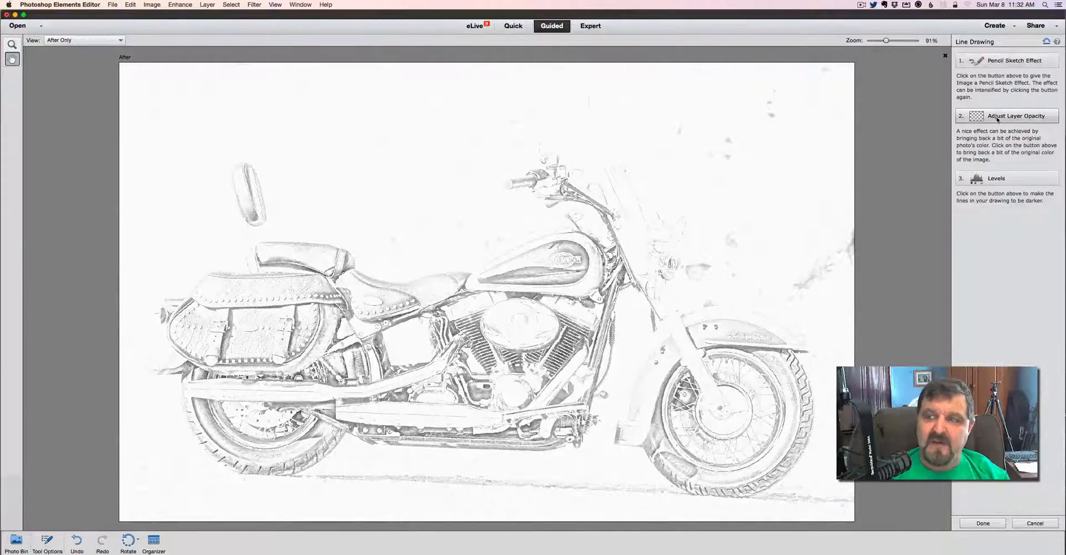
click(1014, 115)
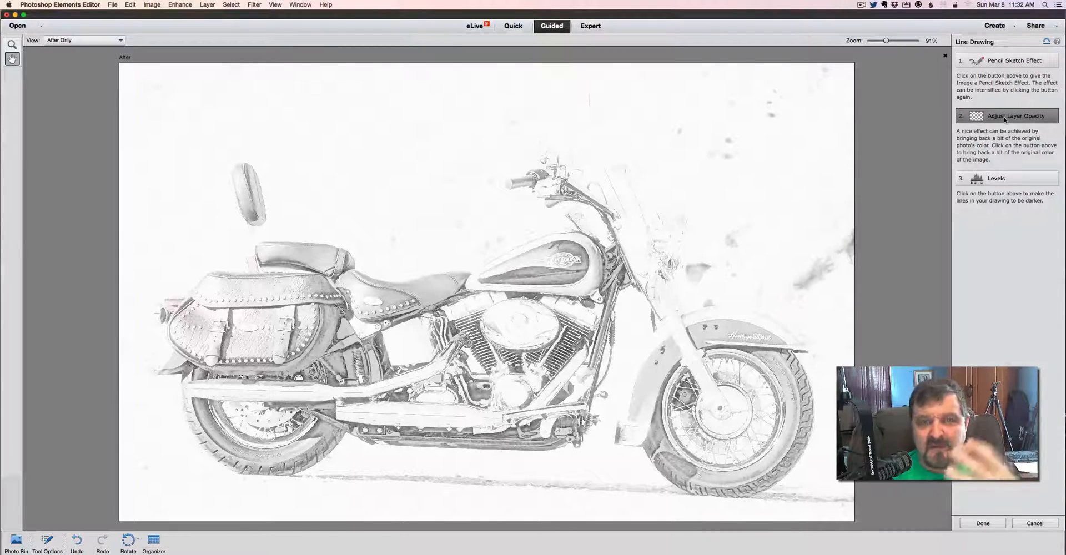
click(1015, 116)
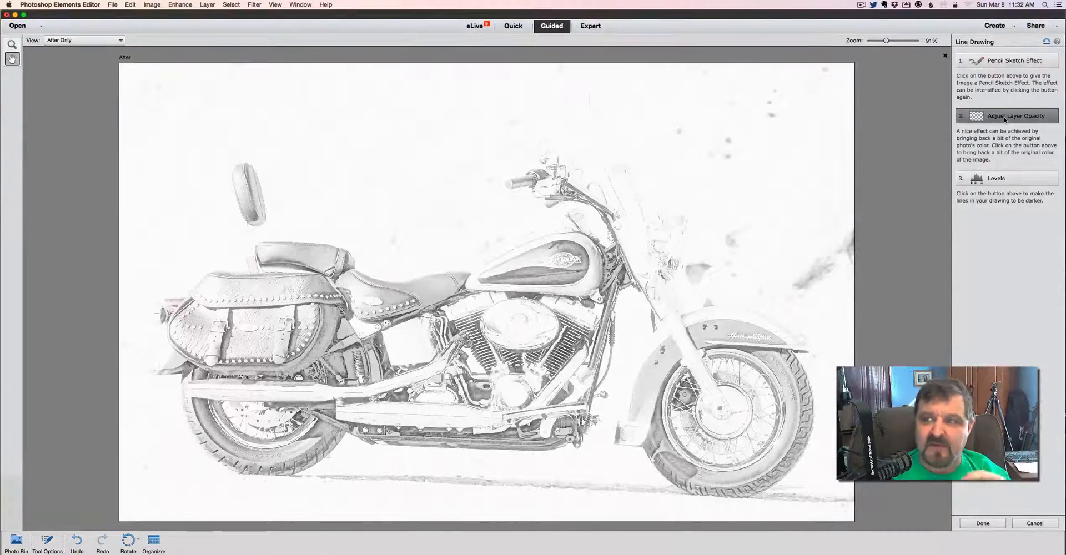
click(1007, 178)
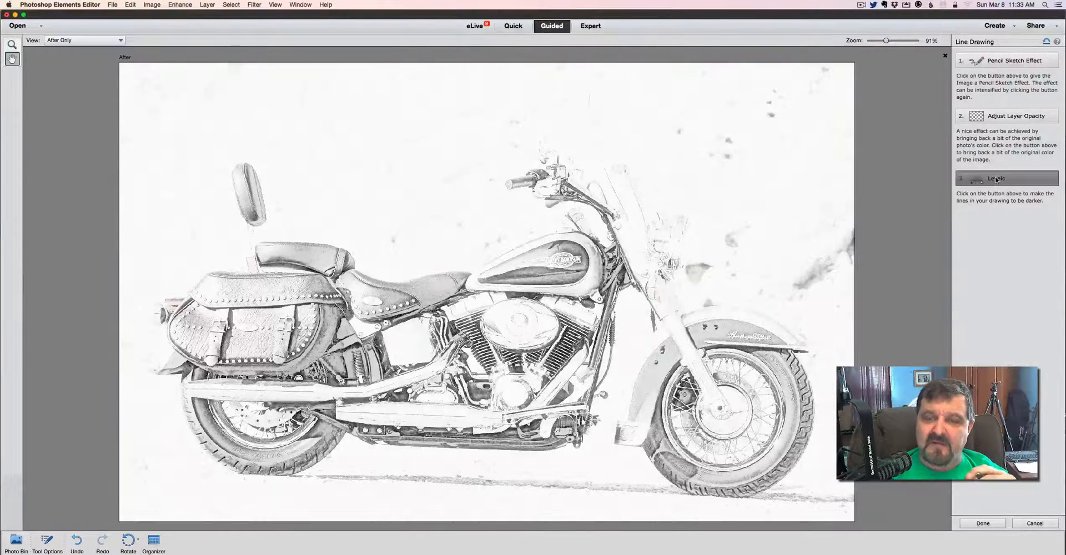
click(995, 178)
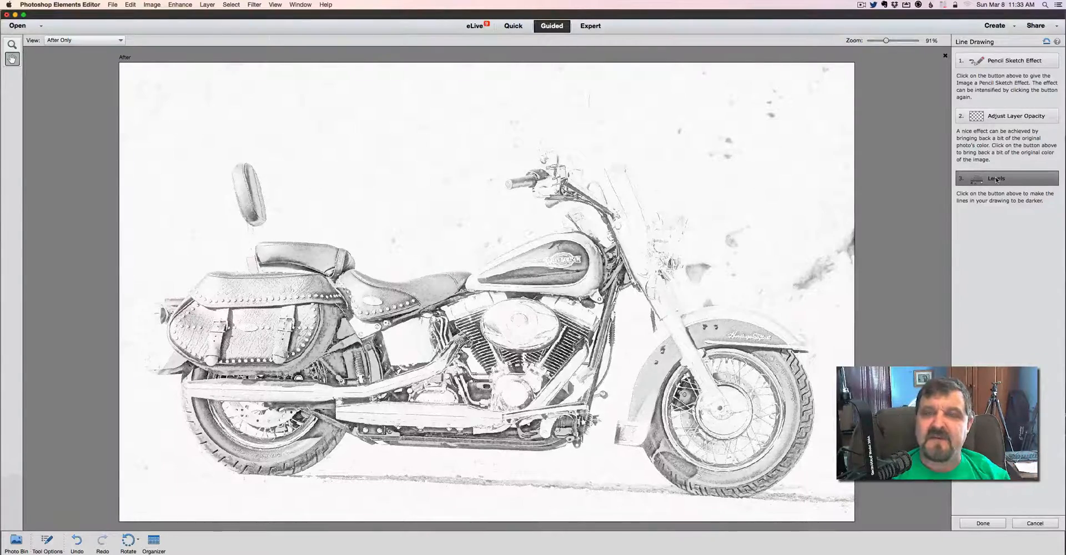
click(1005, 177)
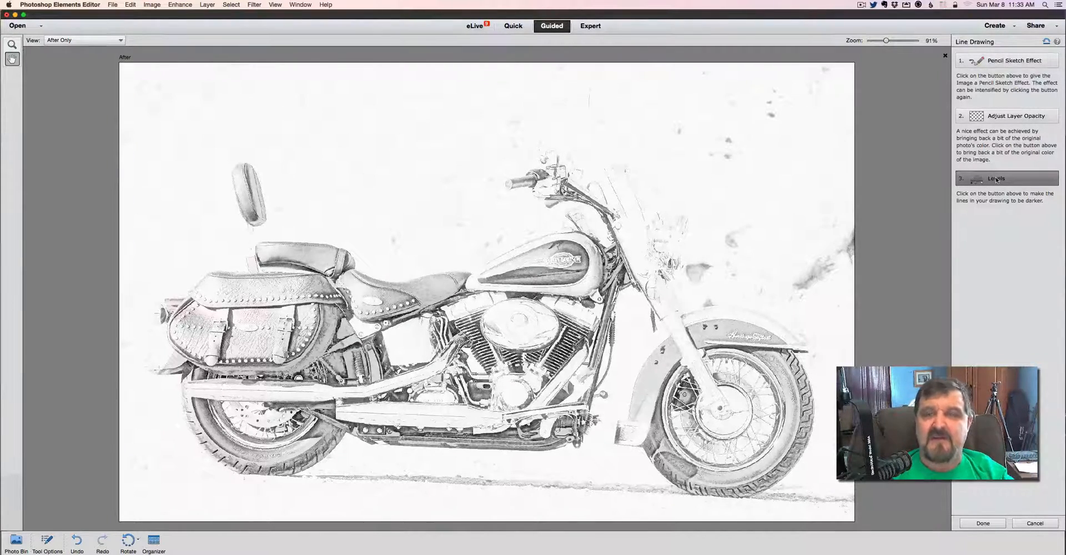
click(995, 177)
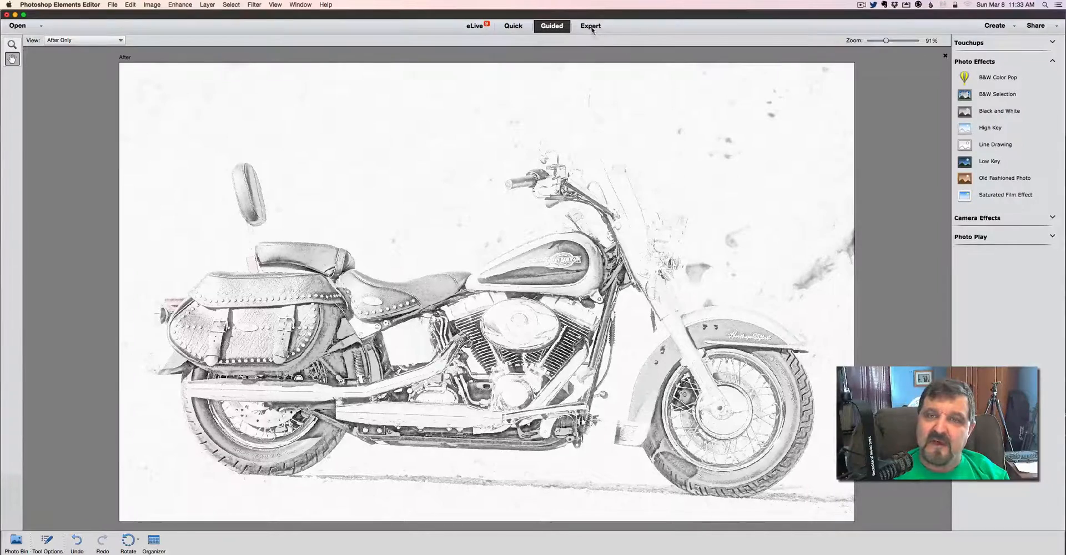
Switch to Expert mode to reveal the guided edits as stacked layers, top layer at 80% opacity
click(590, 26)
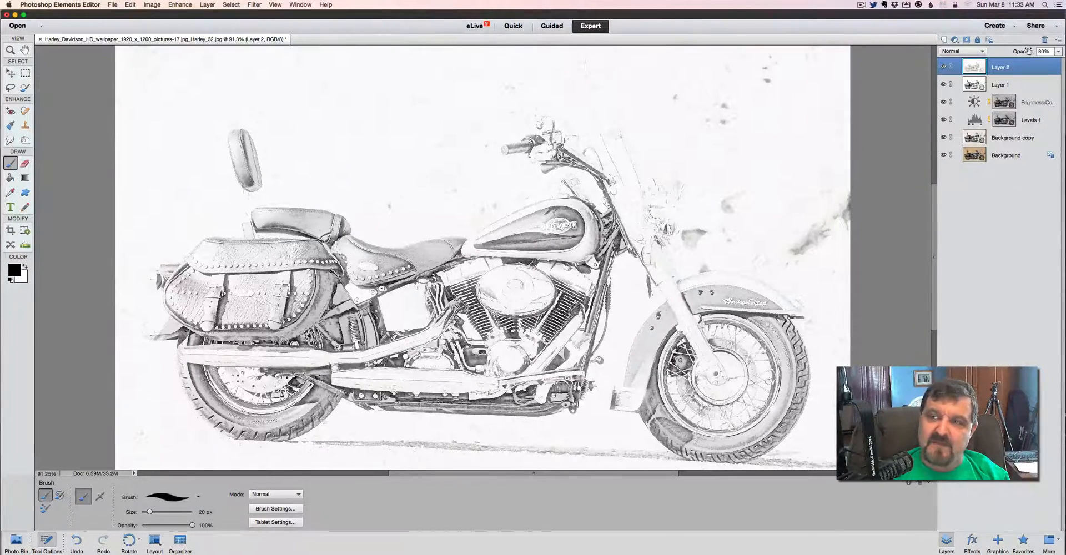
drag(1050, 51, 1022, 51)
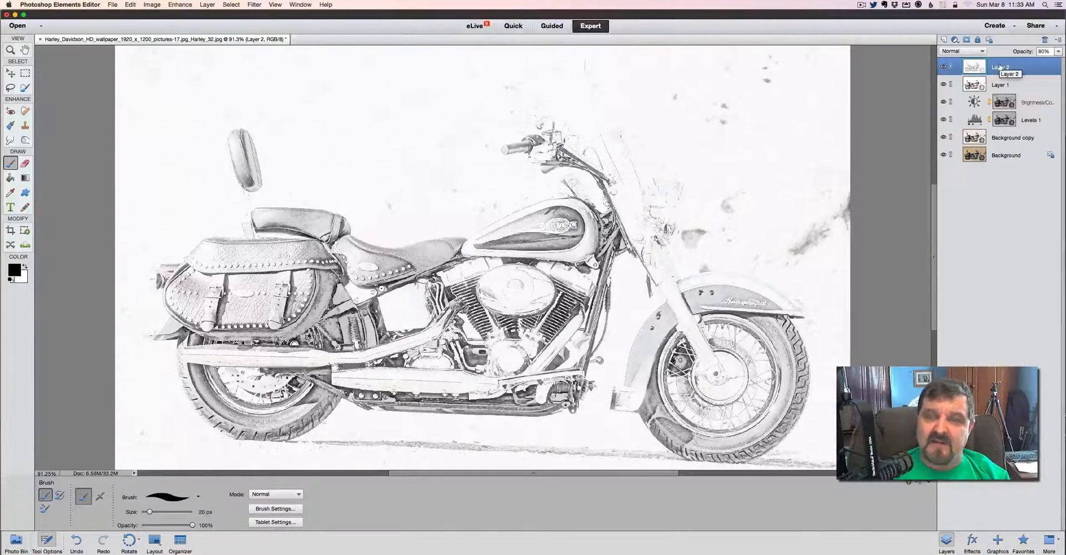
mouse_move(967, 39)
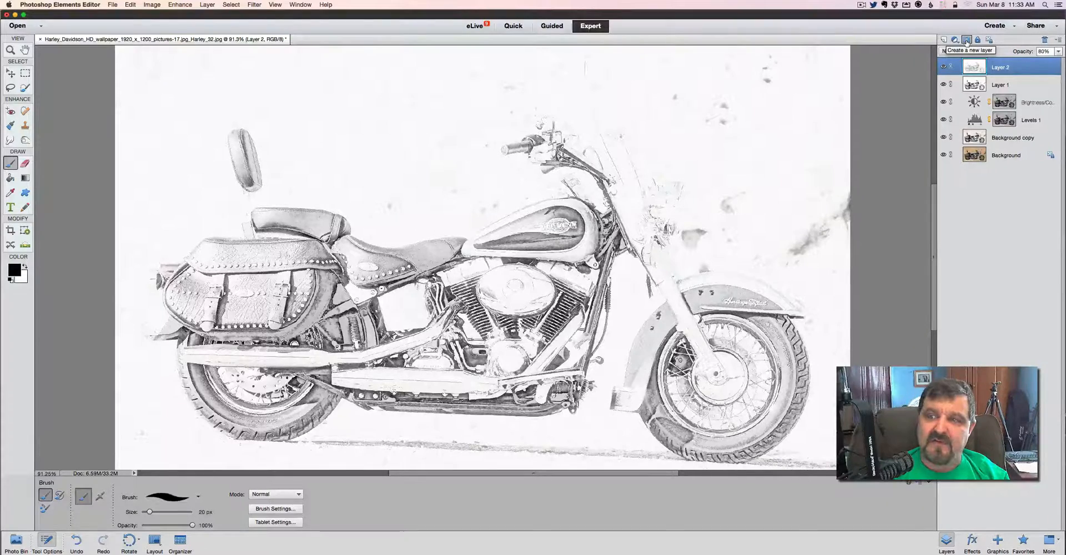
Add a layer mask to the top sketch layer and paint black over the seat to reveal the dark original
click(954, 39)
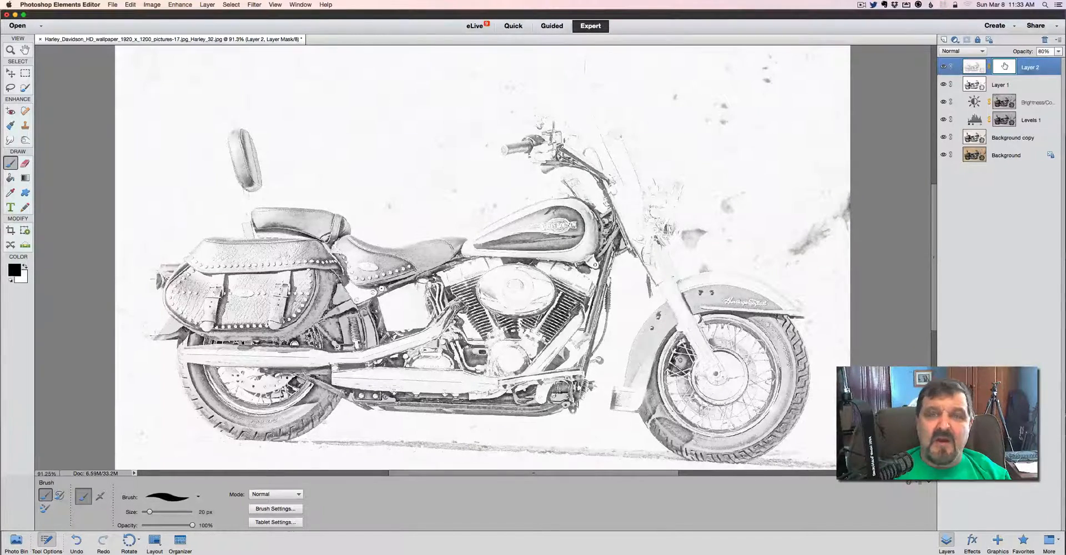
mouse_move(1004, 66)
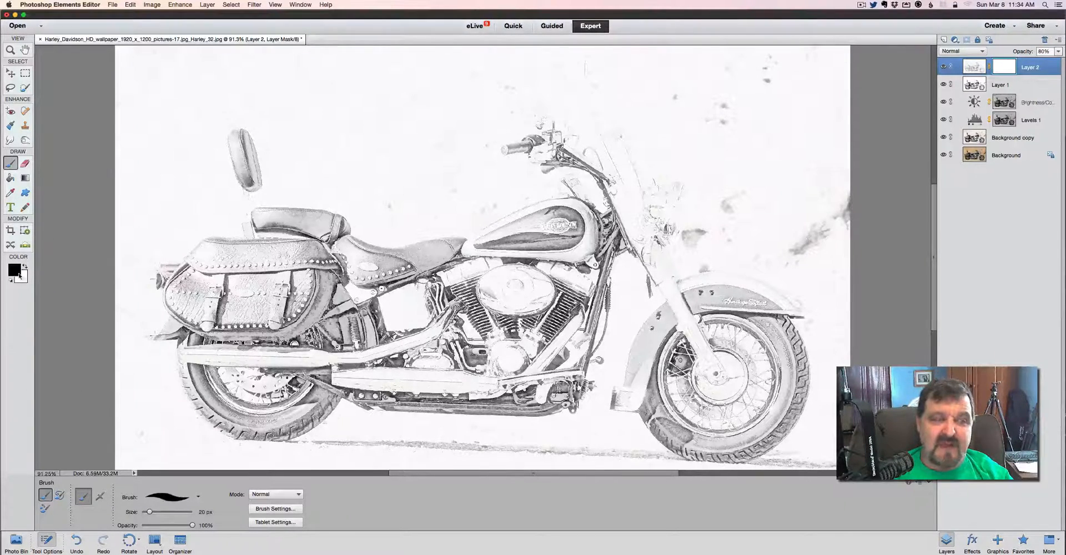
mouse_move(13, 271)
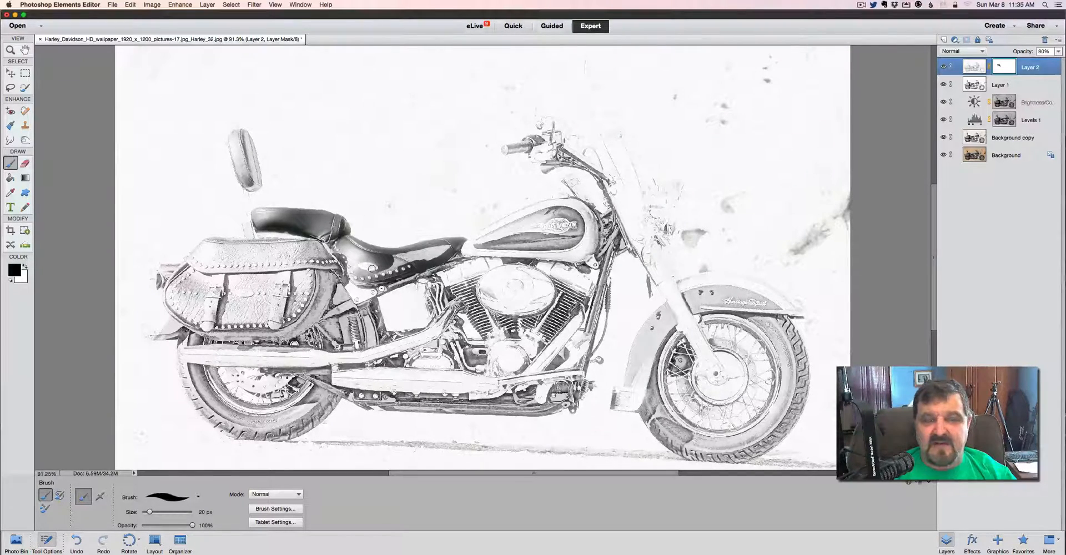
click(388, 265)
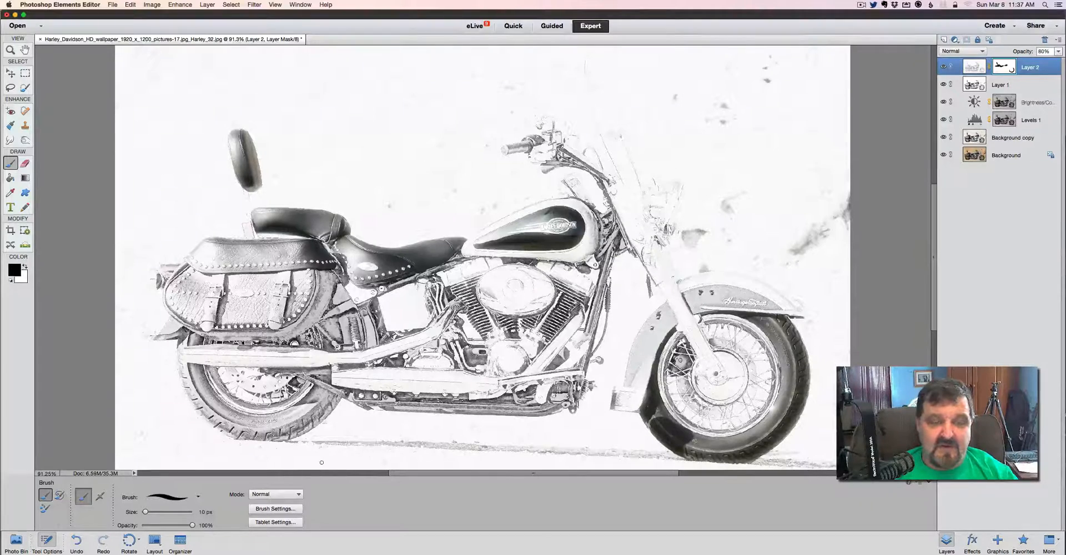
Enlarge the mask-painting brush to about 20 px for the tank, saddlebags and tire
drag(144, 512, 151, 512)
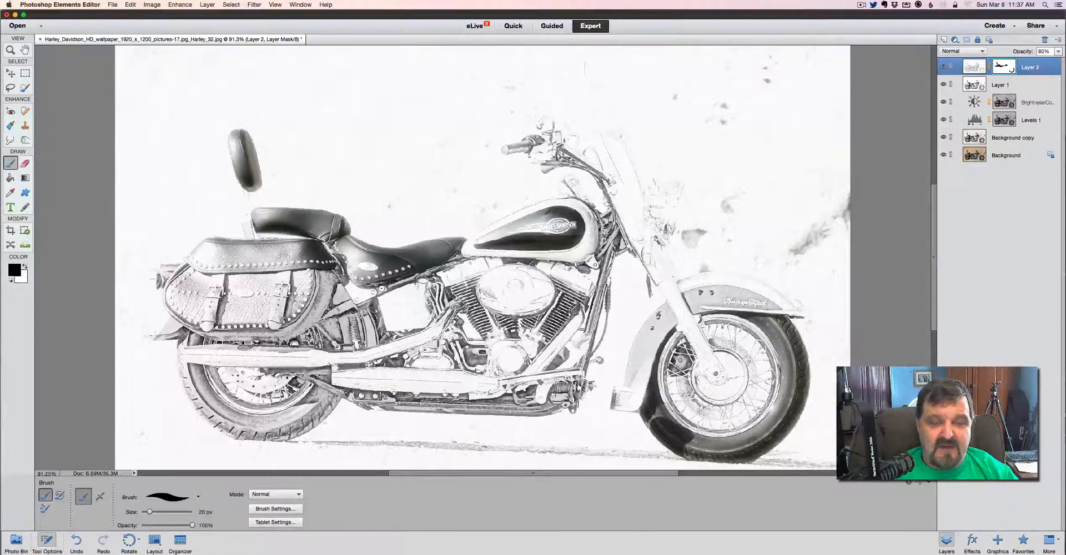